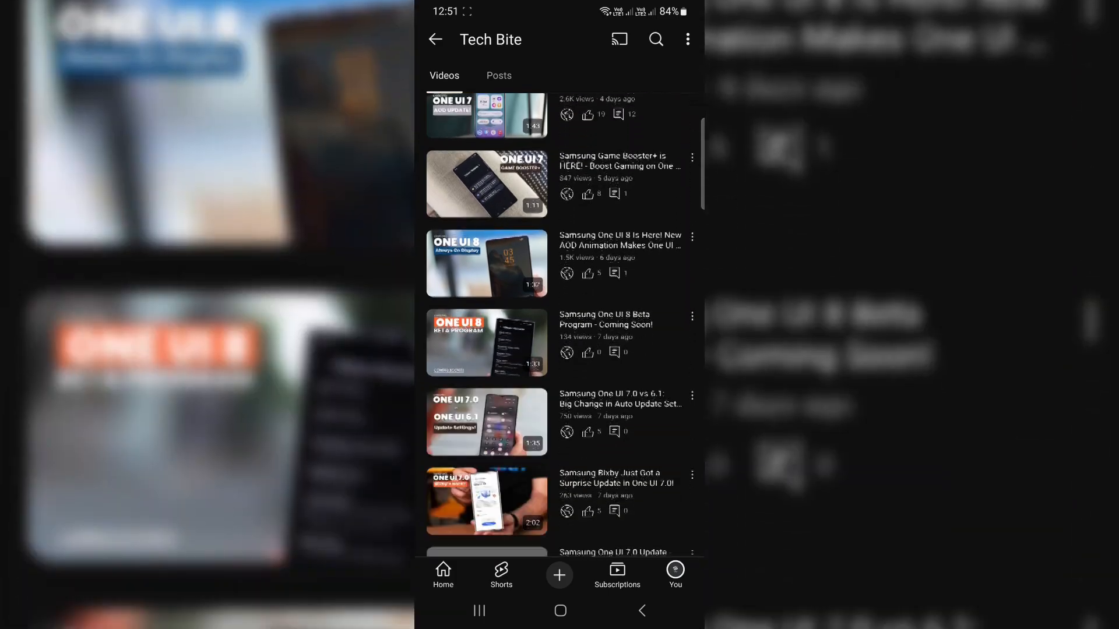
Set the quick panel so notifications and quick settings open together.
scroll("down", 3)
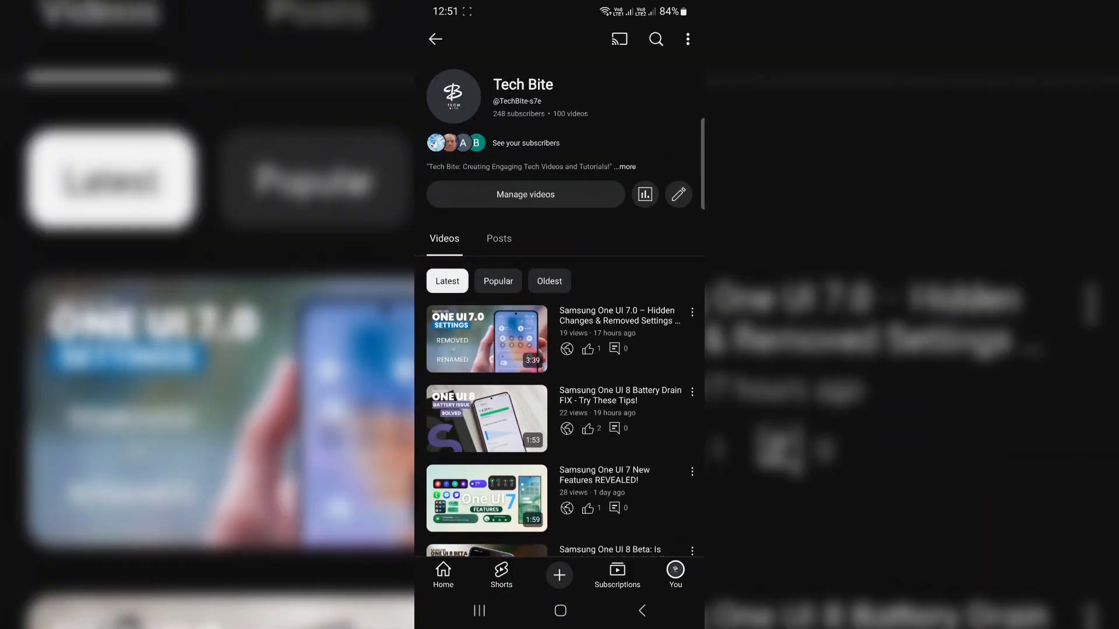
scroll("down", 3)
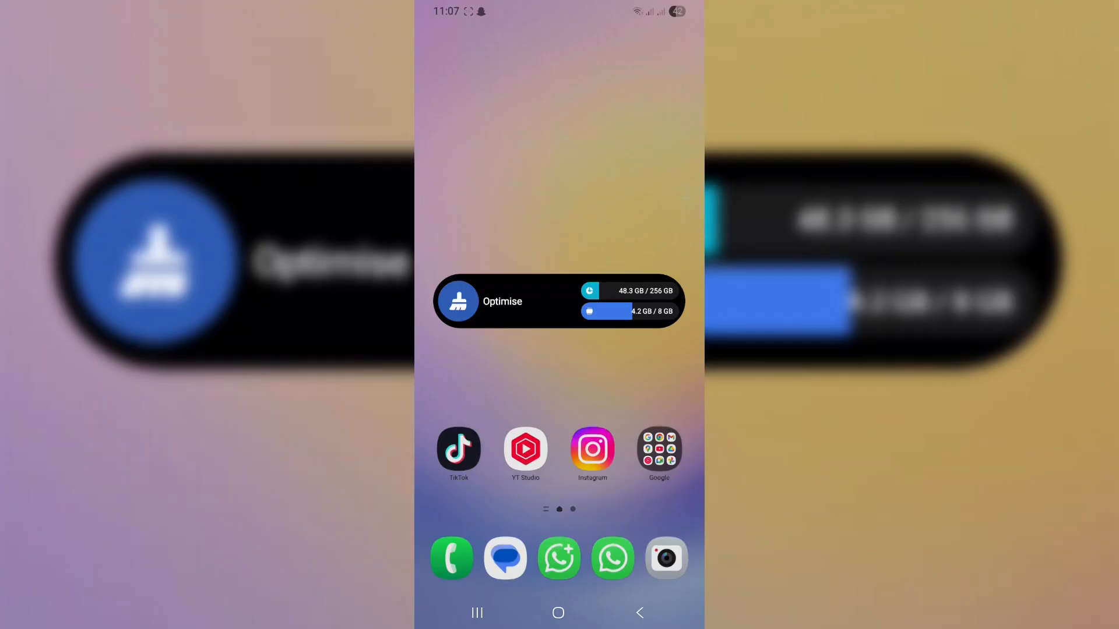
scroll("down", 3)
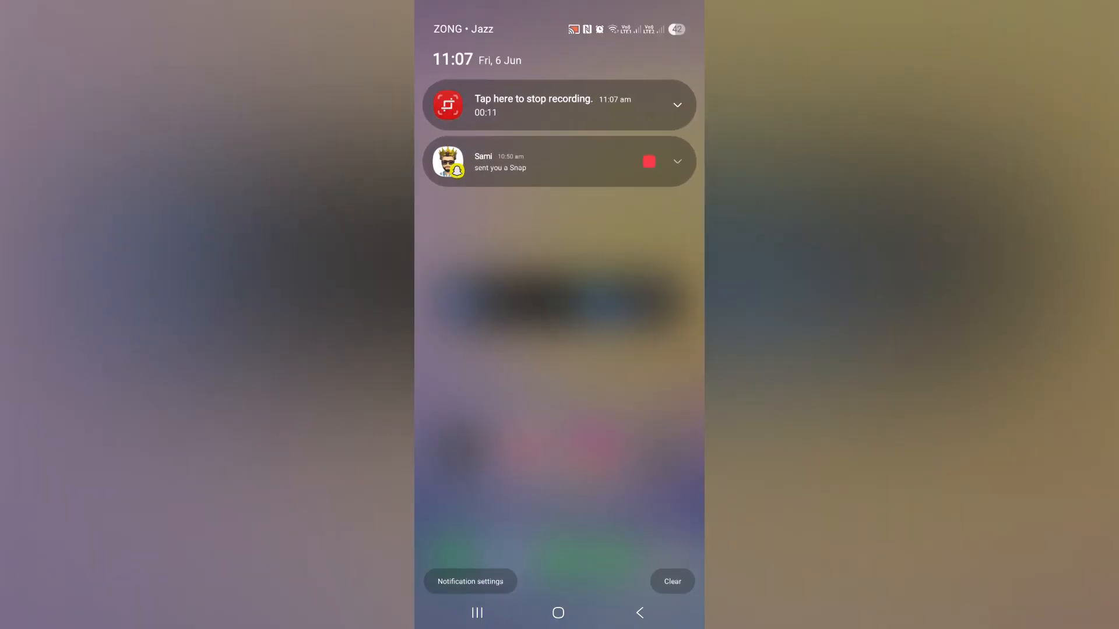
scroll("down", 3)
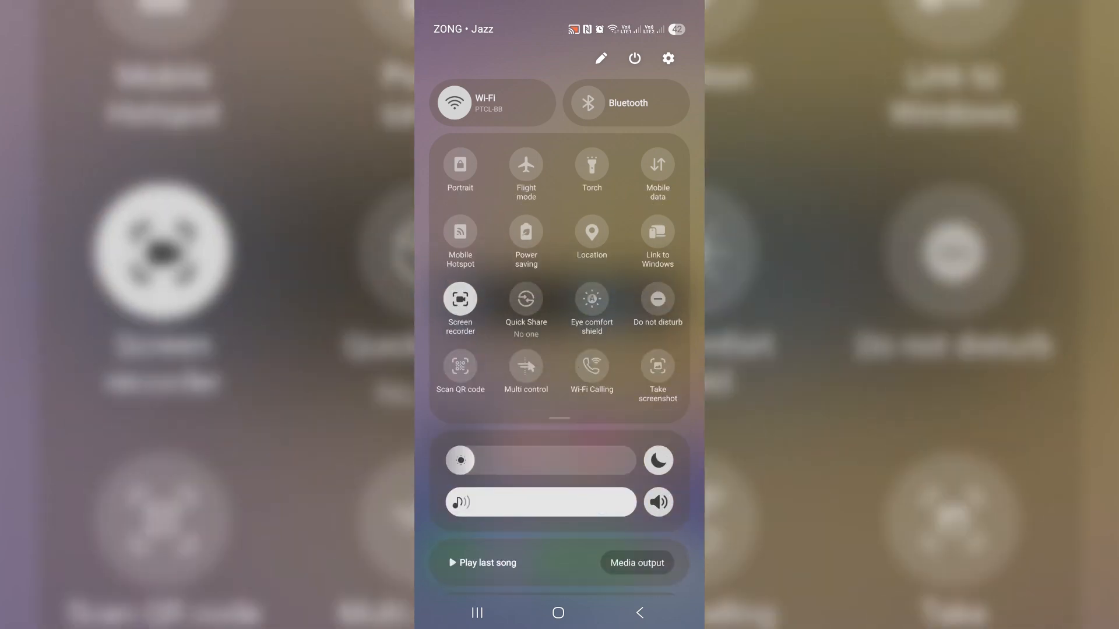
left_click(600, 58)
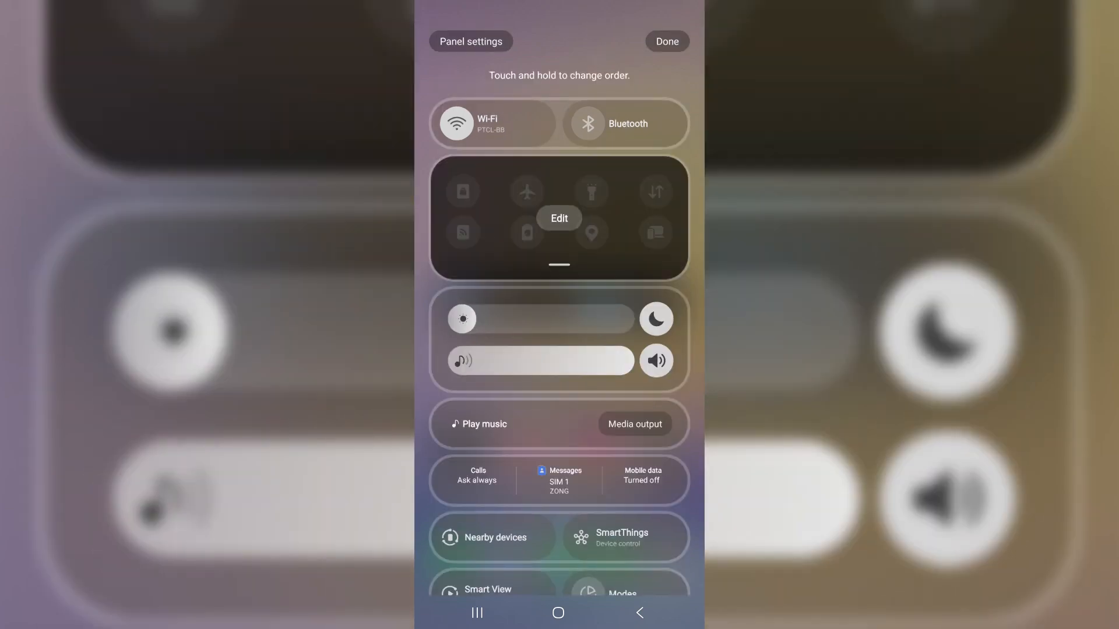
left_click(471, 41)
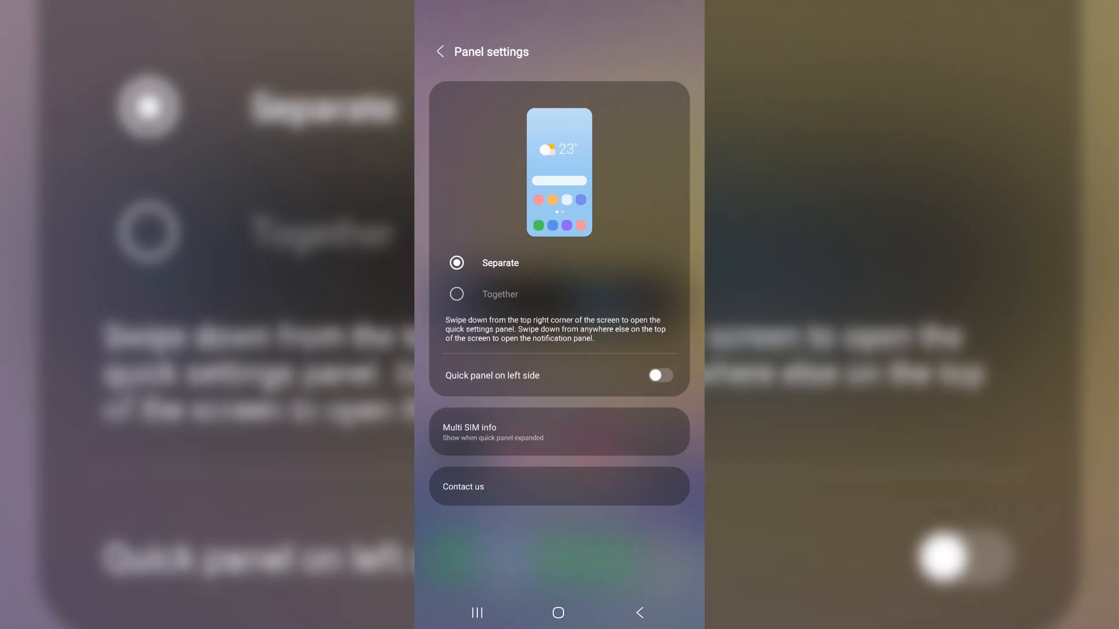
left_click(457, 293)
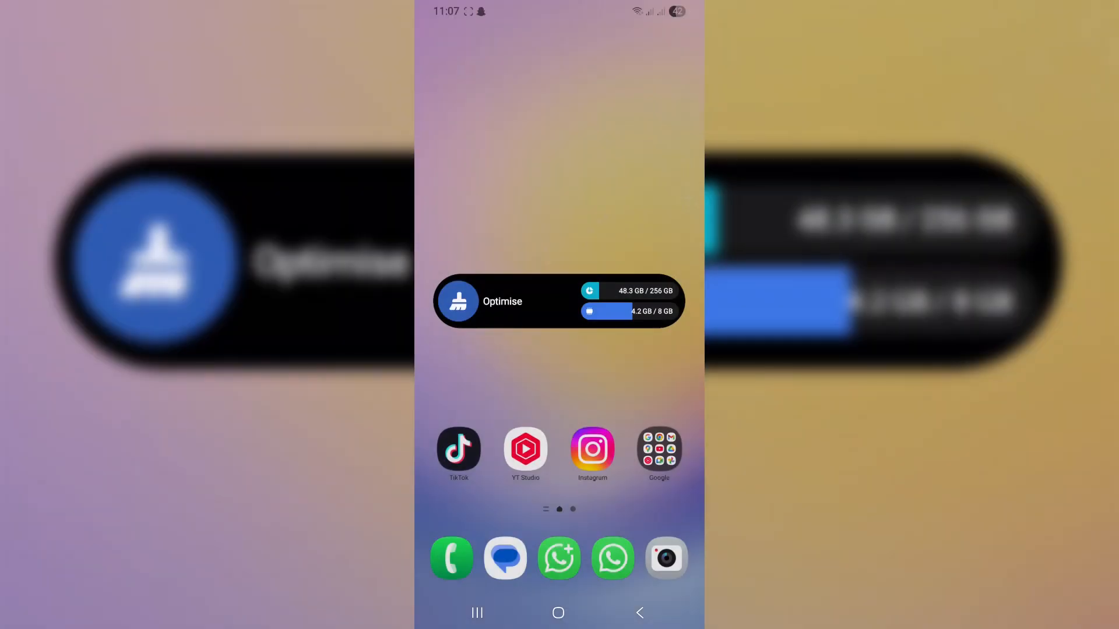
Remove the Take screenshot button from the quick settings and save the change.
scroll("down", 3)
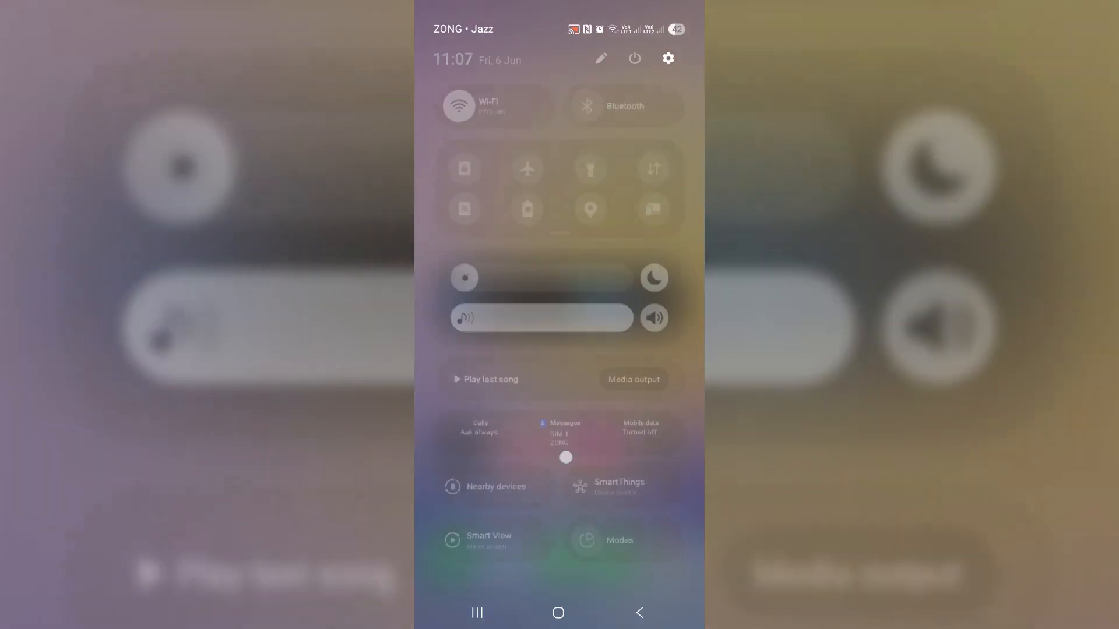
scroll("down", 3)
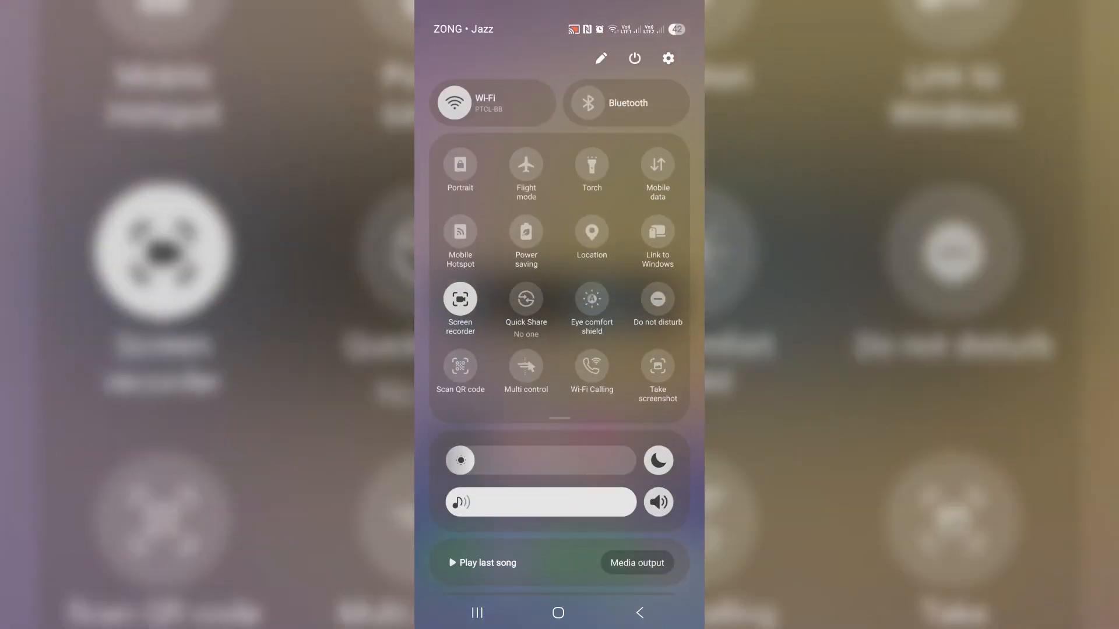
scroll("down", 3)
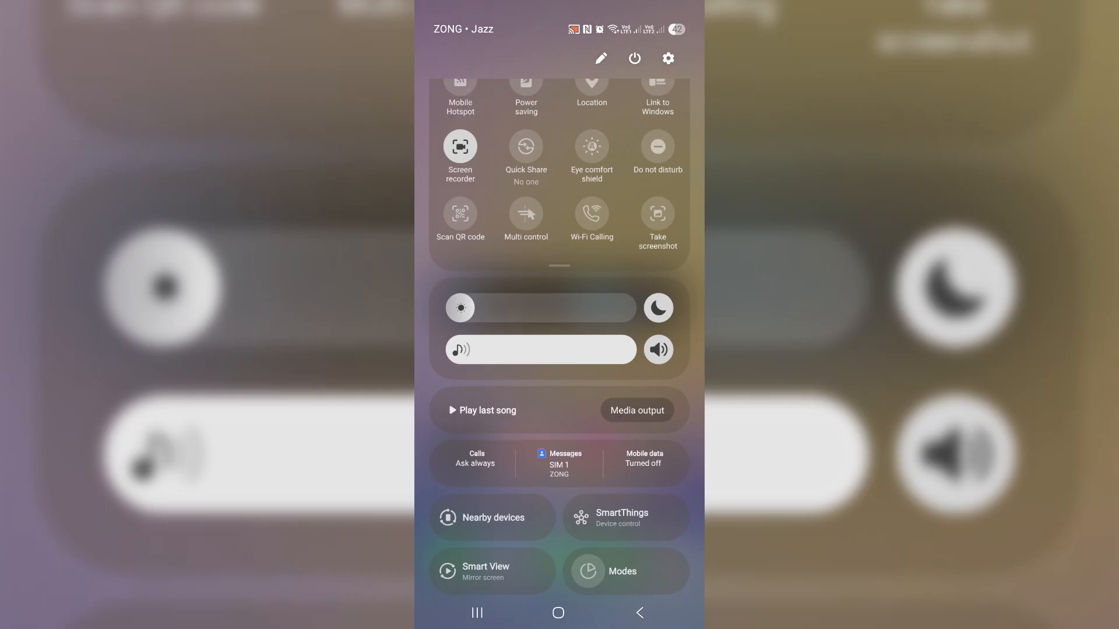
left_click(600, 57)
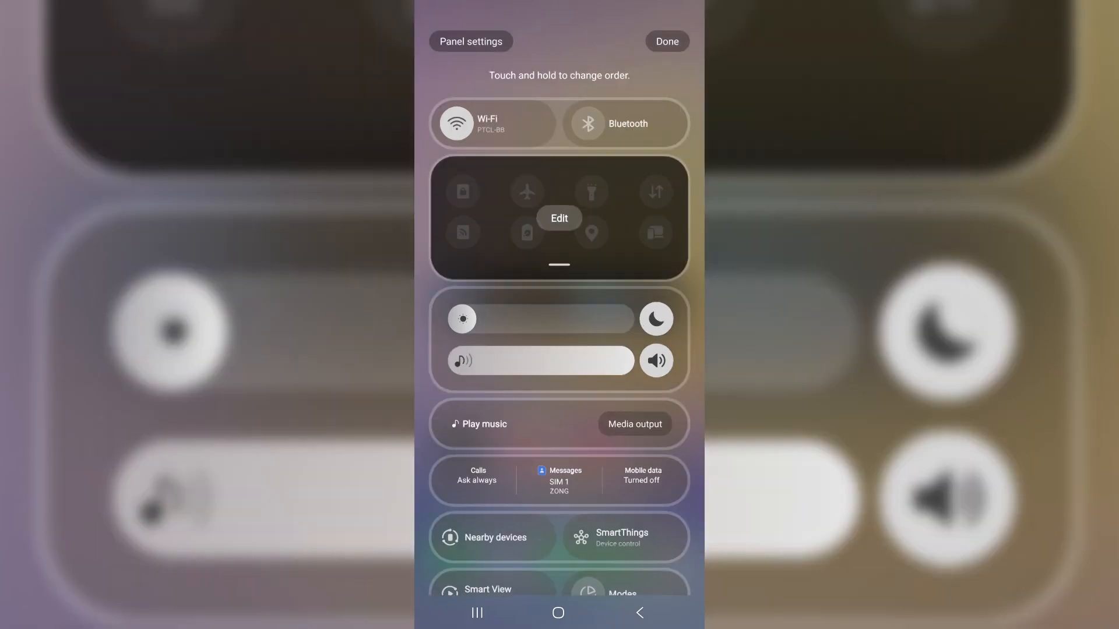
left_click(558, 219)
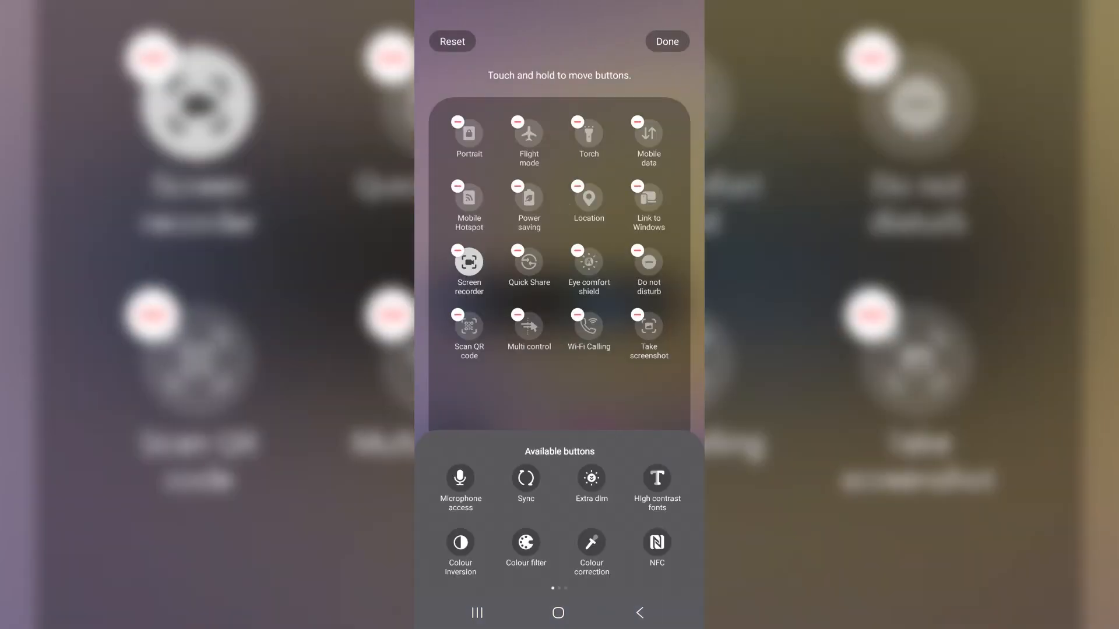
left_click(637, 314)
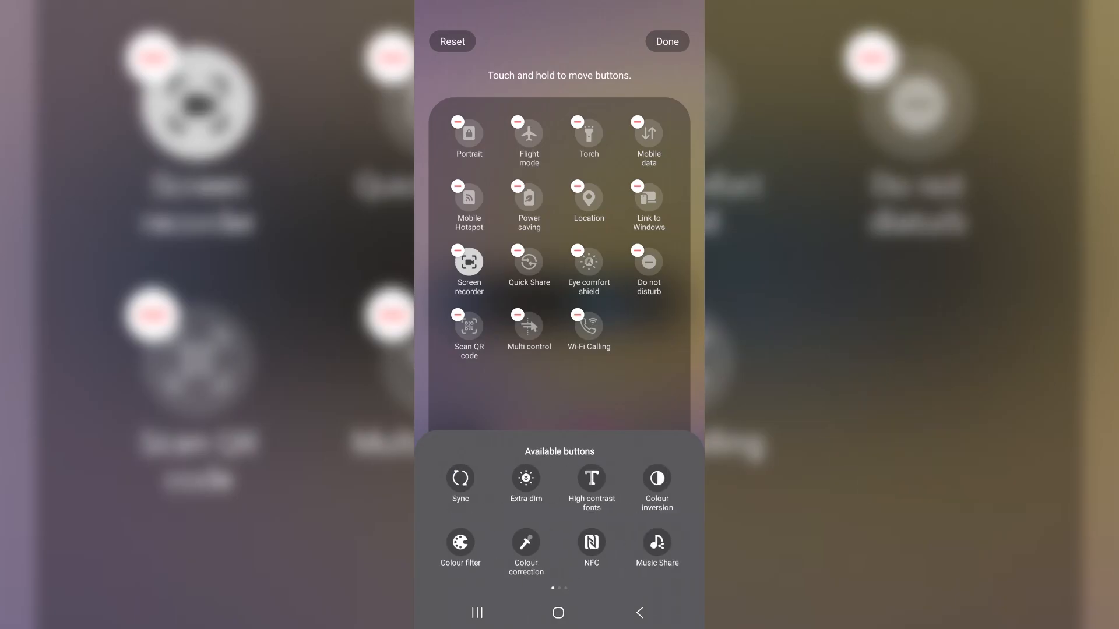
left_click(665, 41)
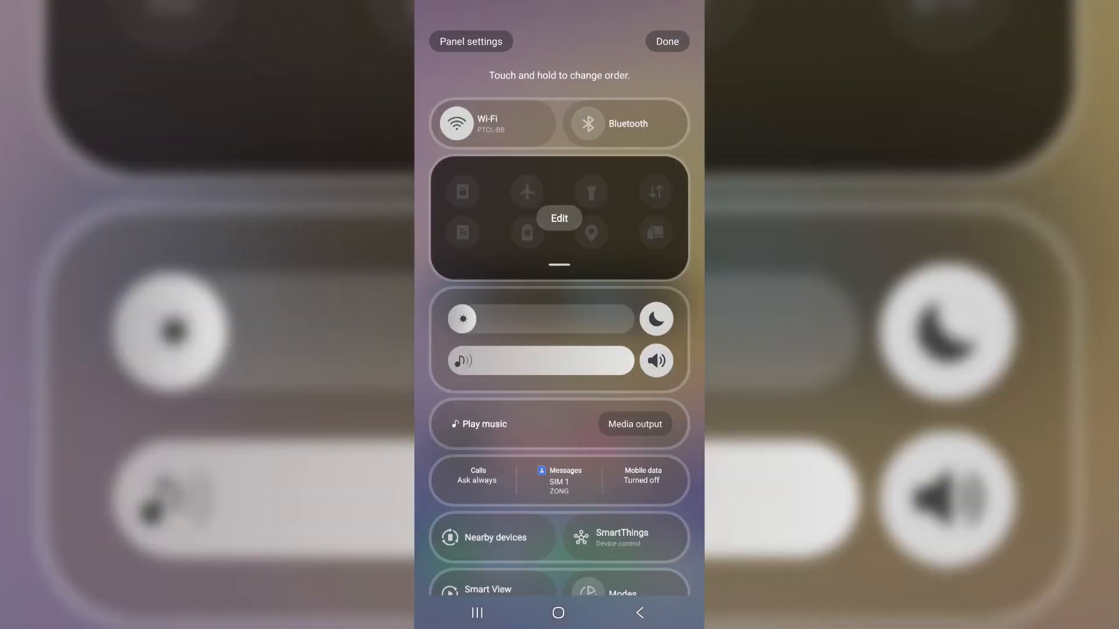
Reopen the quick settings button editor, then finish editing the quick panel.
left_click(559, 218)
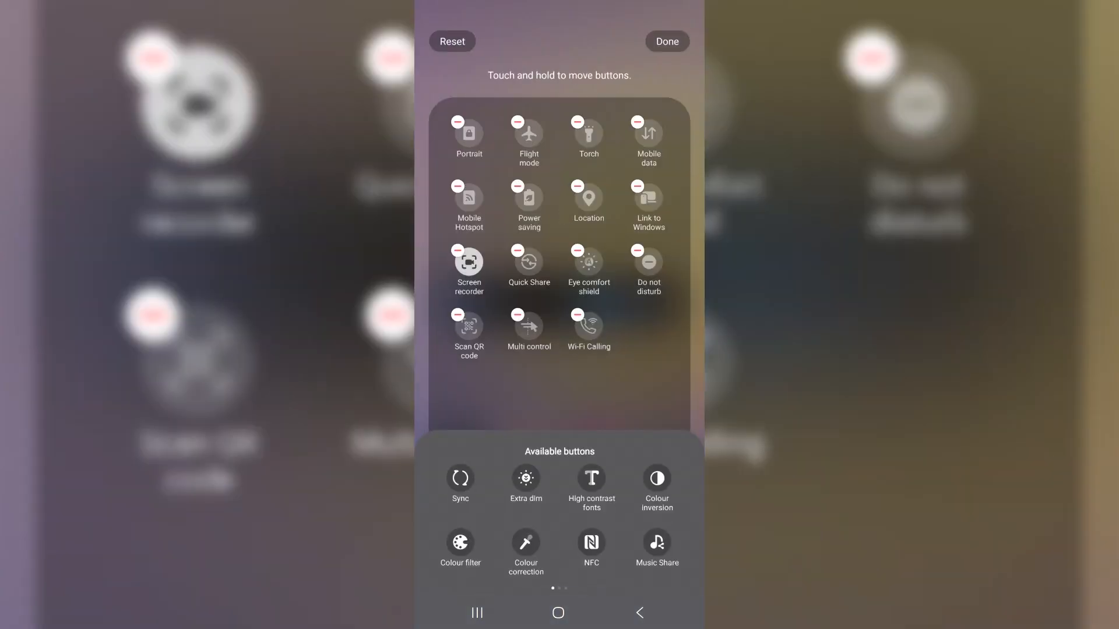
left_click(665, 40)
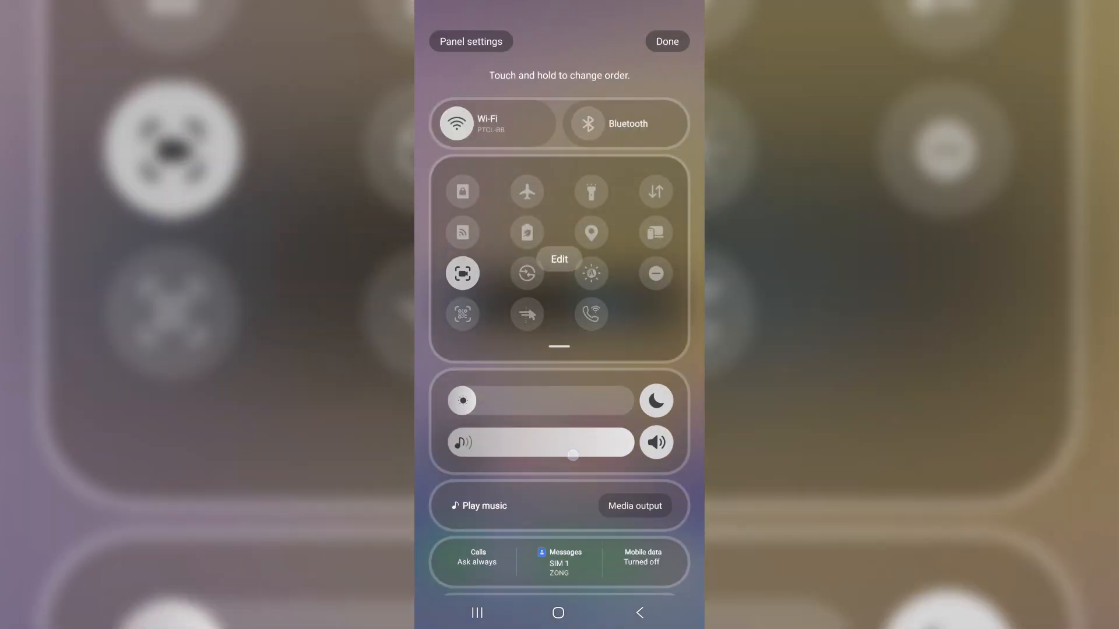
left_click(666, 41)
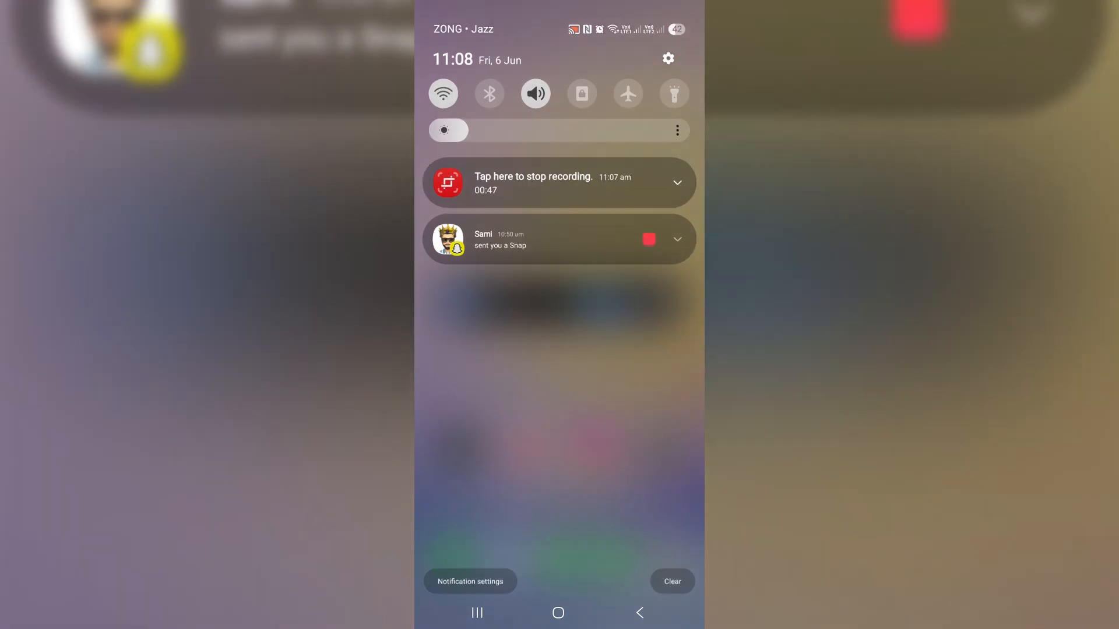
Select the Together quick panel view, then dismiss the notification shade.
scroll("down", 3)
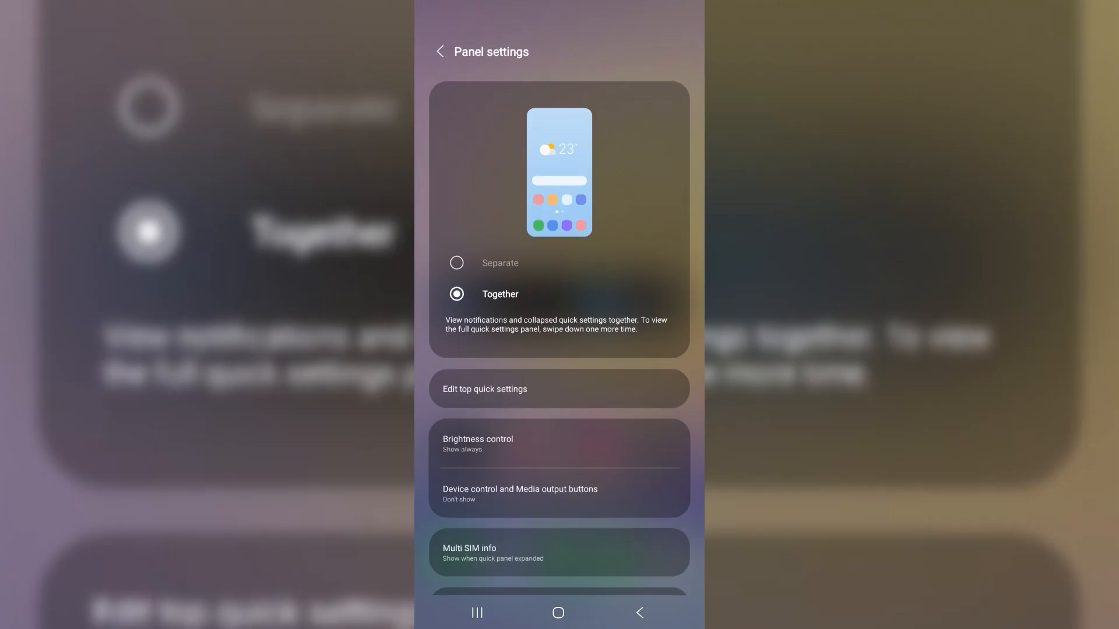
left_click(457, 263)
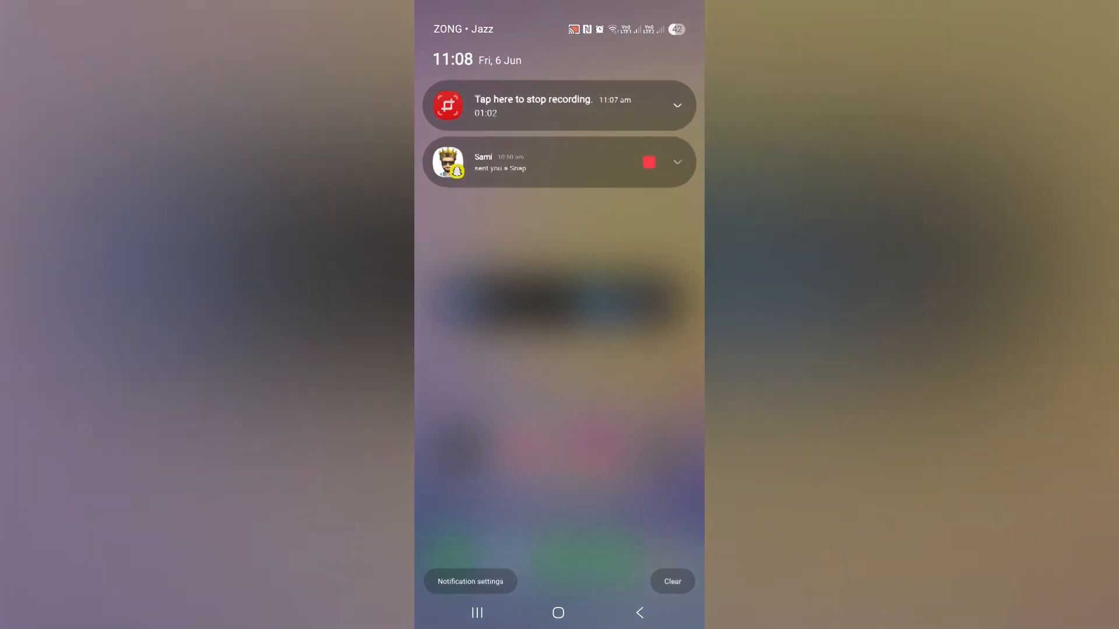
left_click(676, 105)
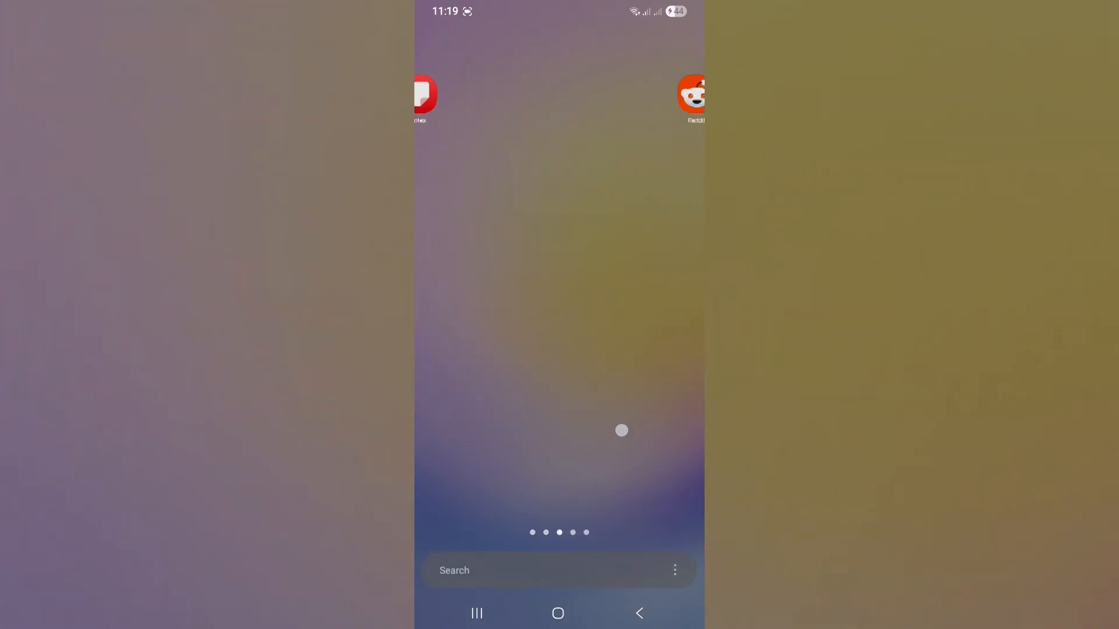
Clean up the app drawer pages so apps fill the gaps on the first page.
scroll("left", 3)
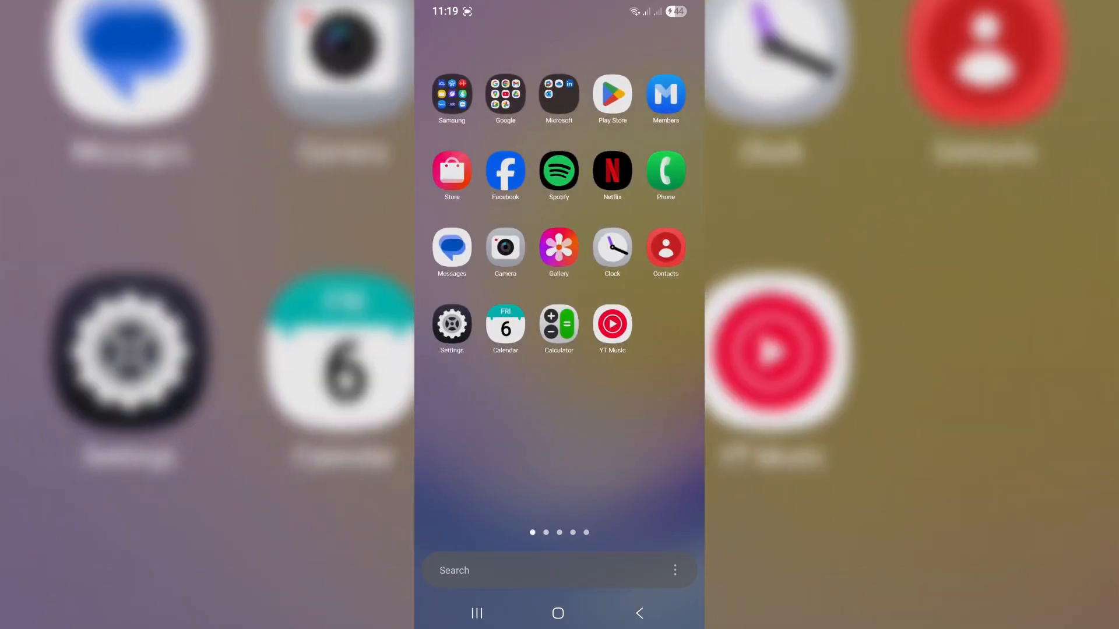
left_click(674, 569)
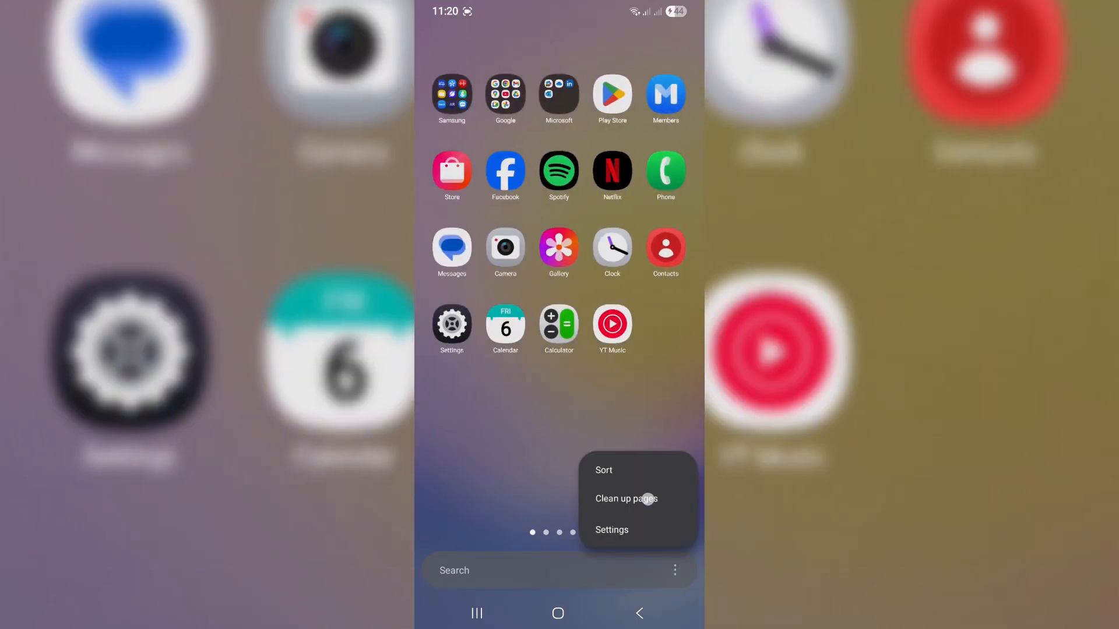
left_click(625, 499)
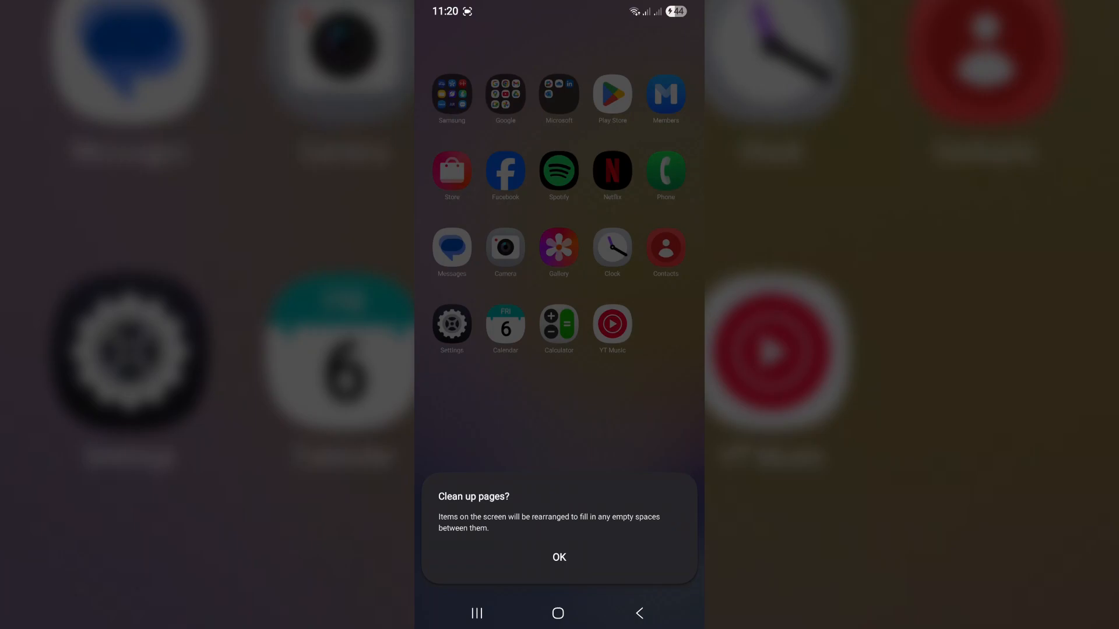
left_click(558, 557)
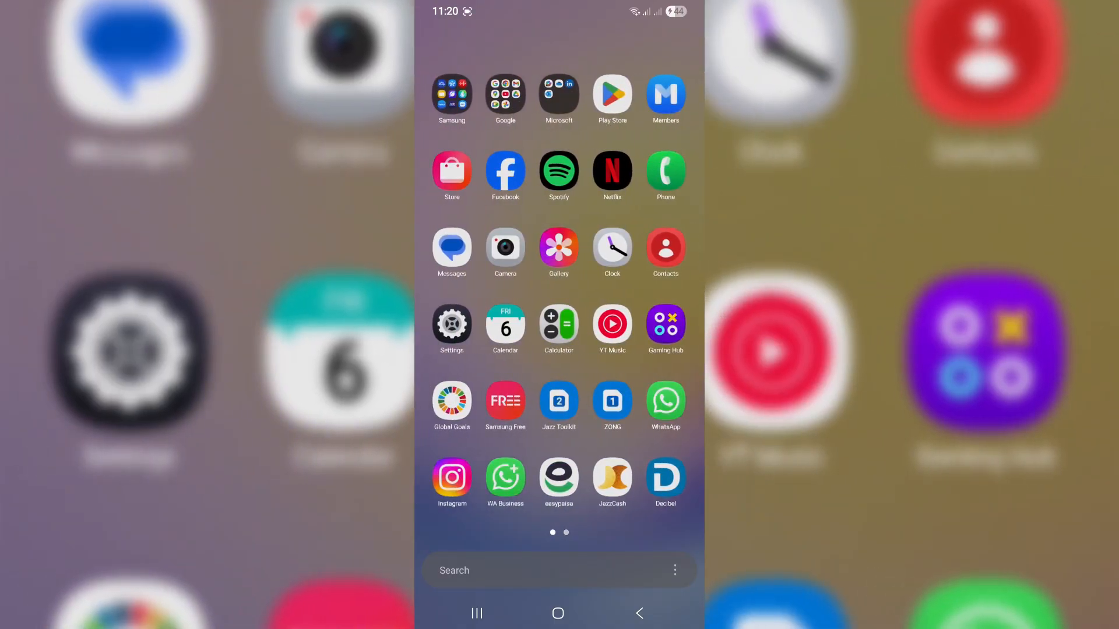
left_click(674, 570)
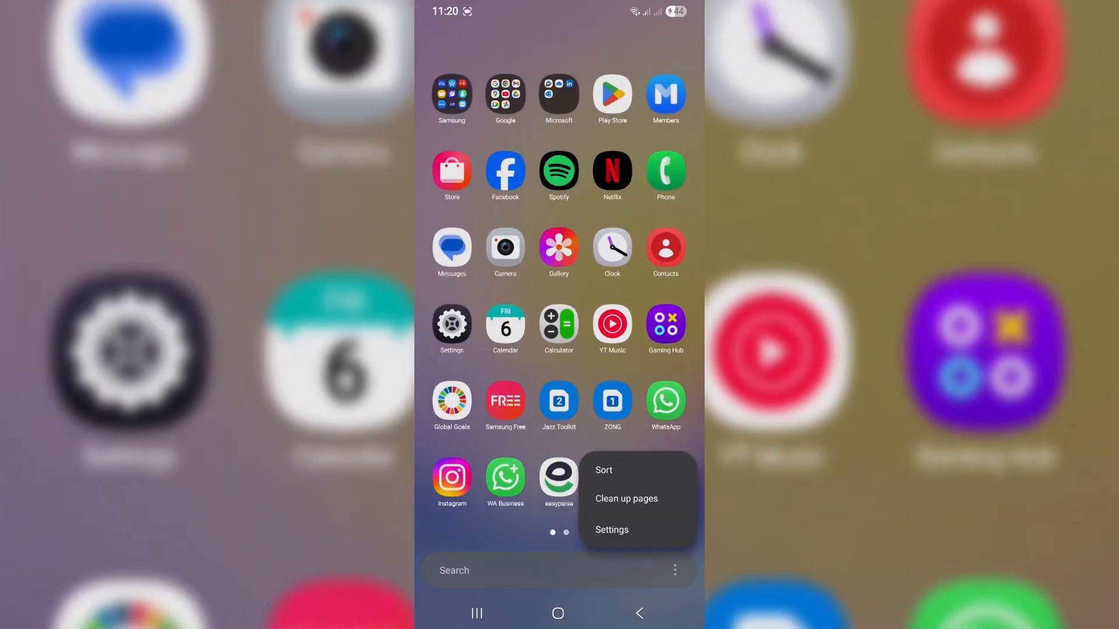
left_click(604, 469)
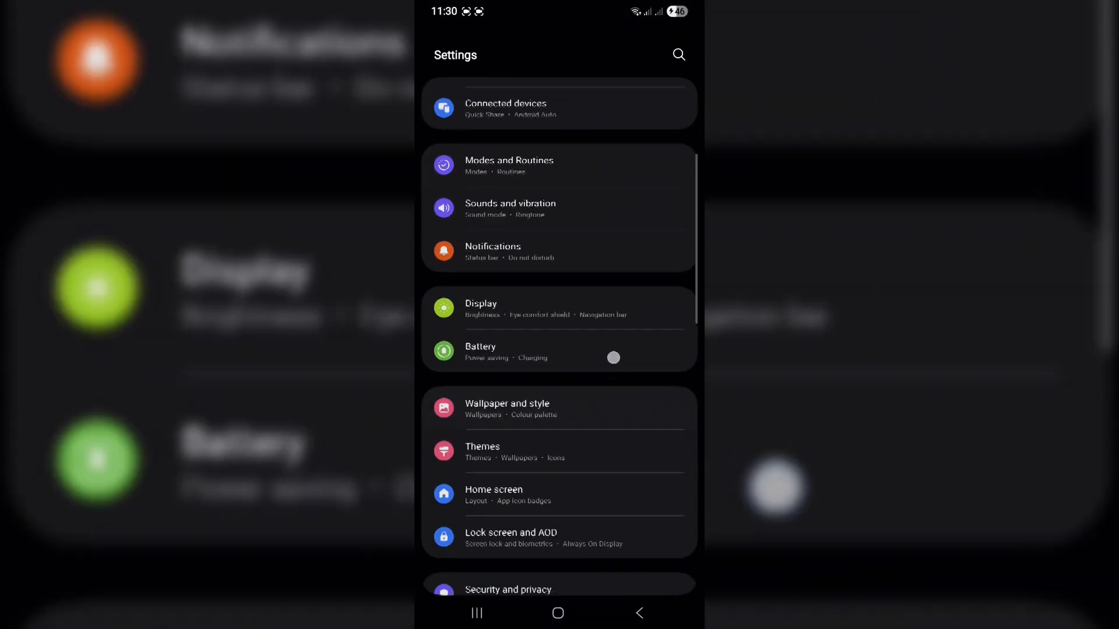
Open Advanced features > Side button and review Long press and digital assistant choices.
scroll("down", 3)
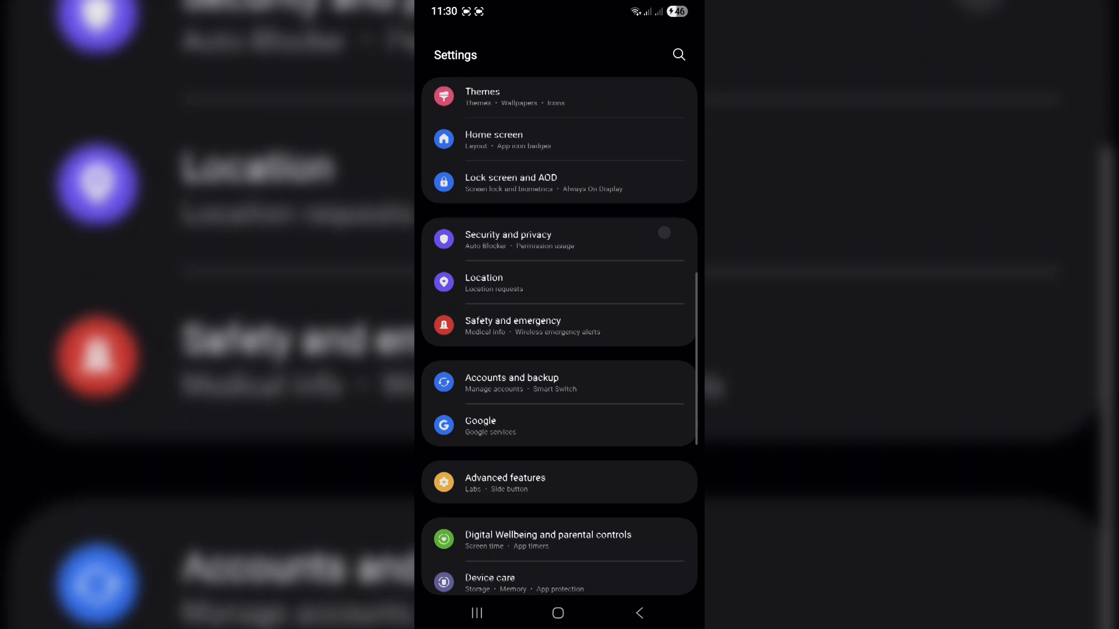
left_click(506, 482)
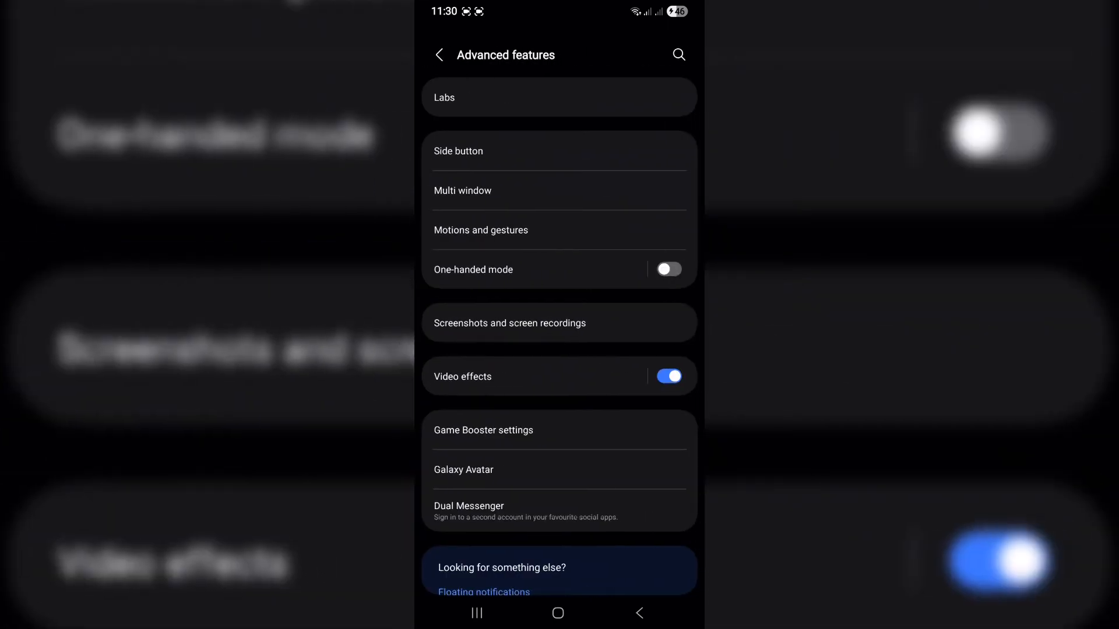
left_click(458, 150)
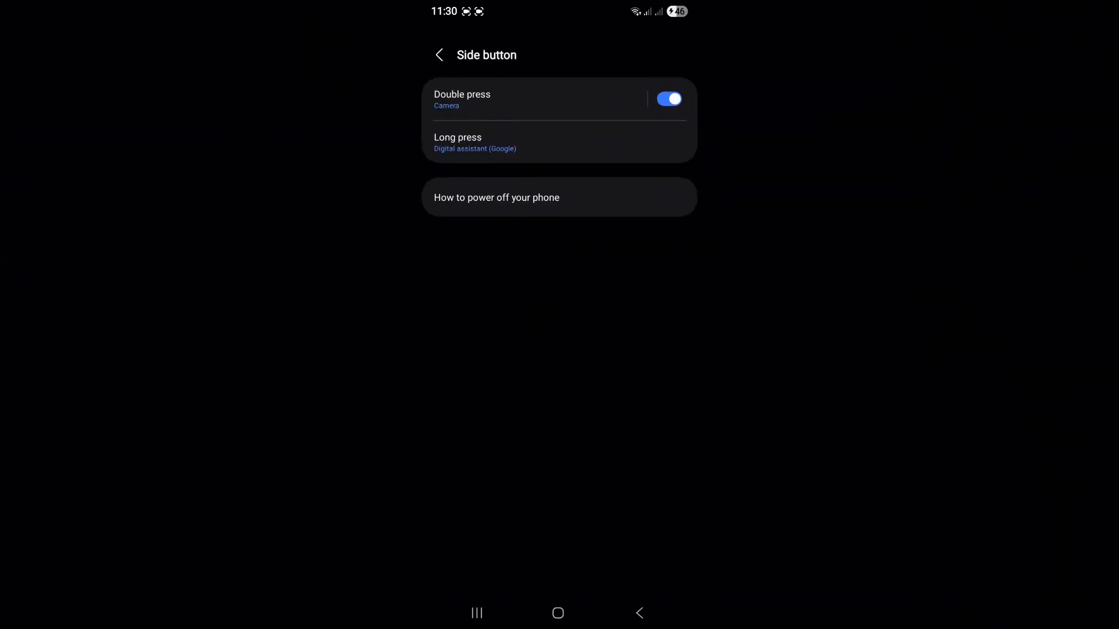
left_click(458, 142)
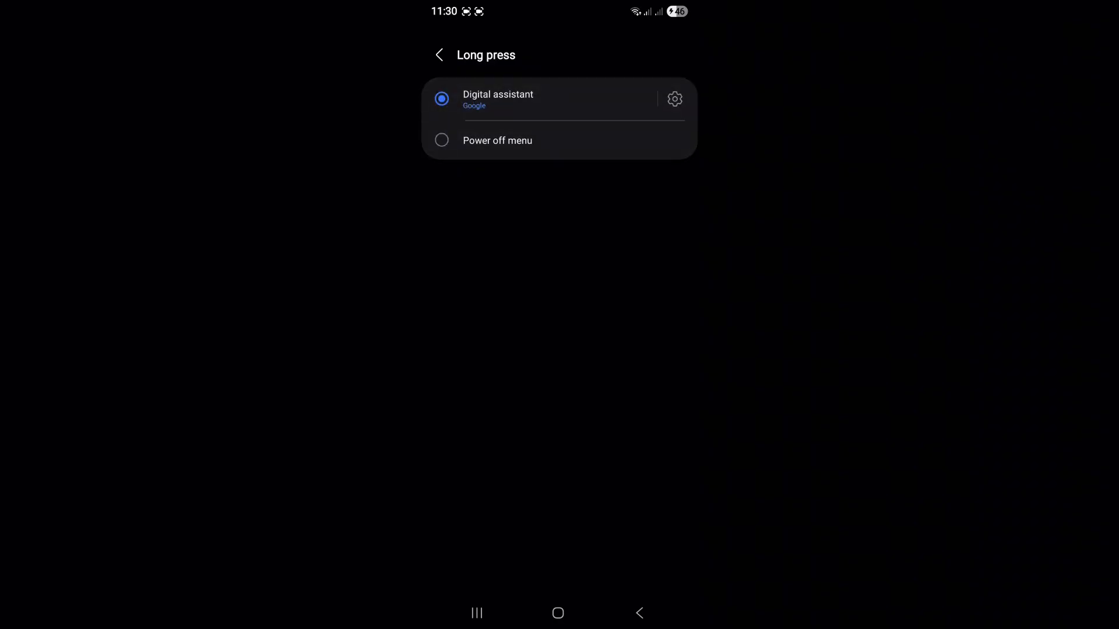
left_click(674, 98)
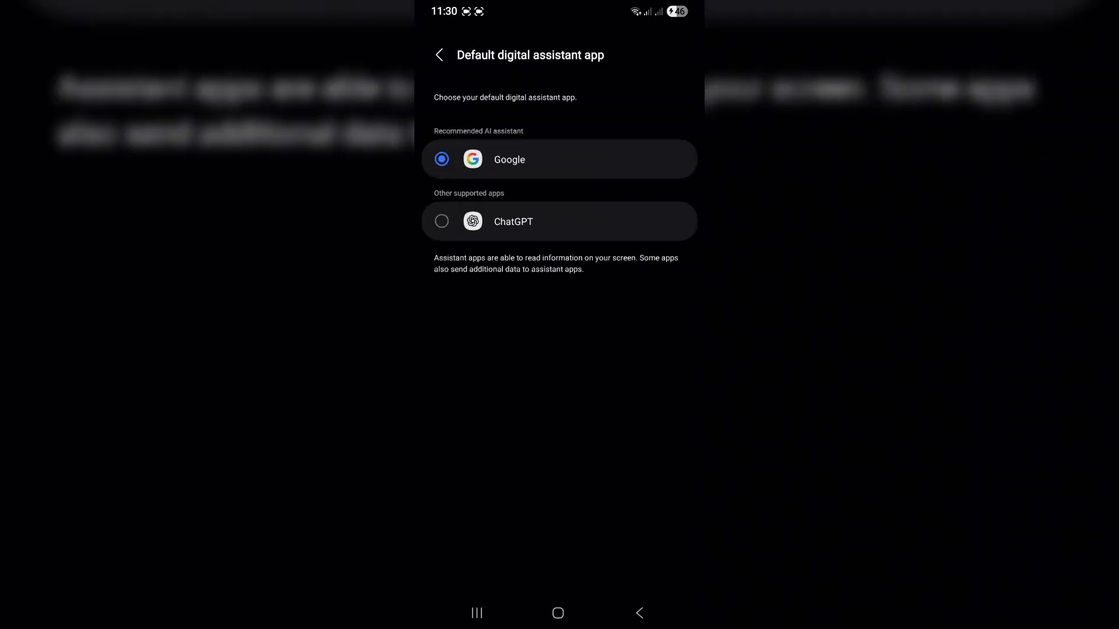
left_click(439, 55)
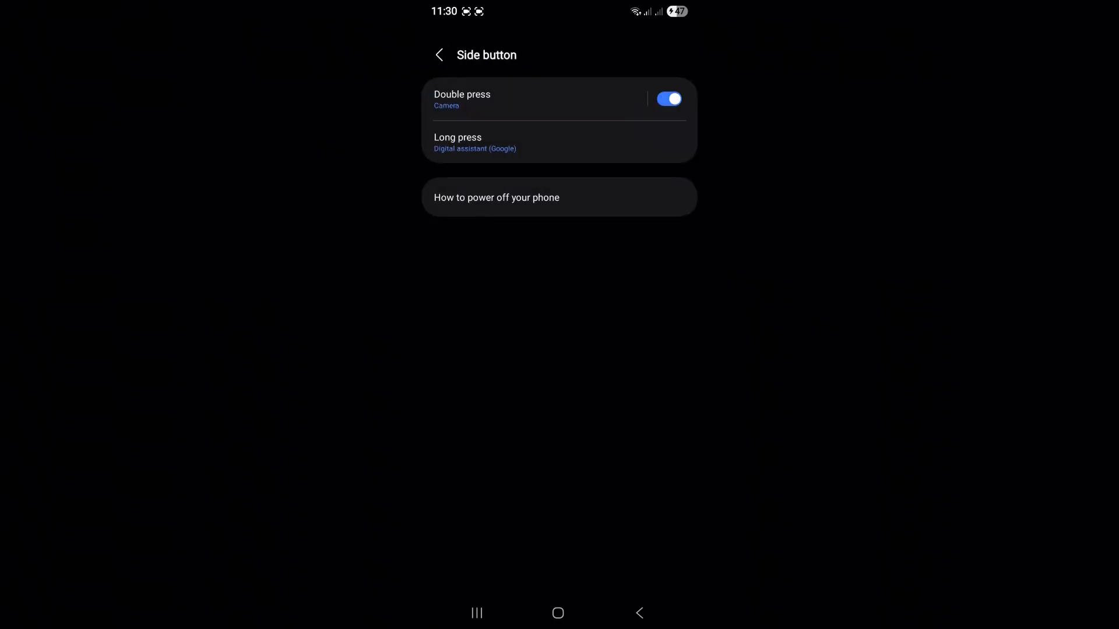
Switch double press to Torch, then set it back to opening Camera.
left_click(462, 98)
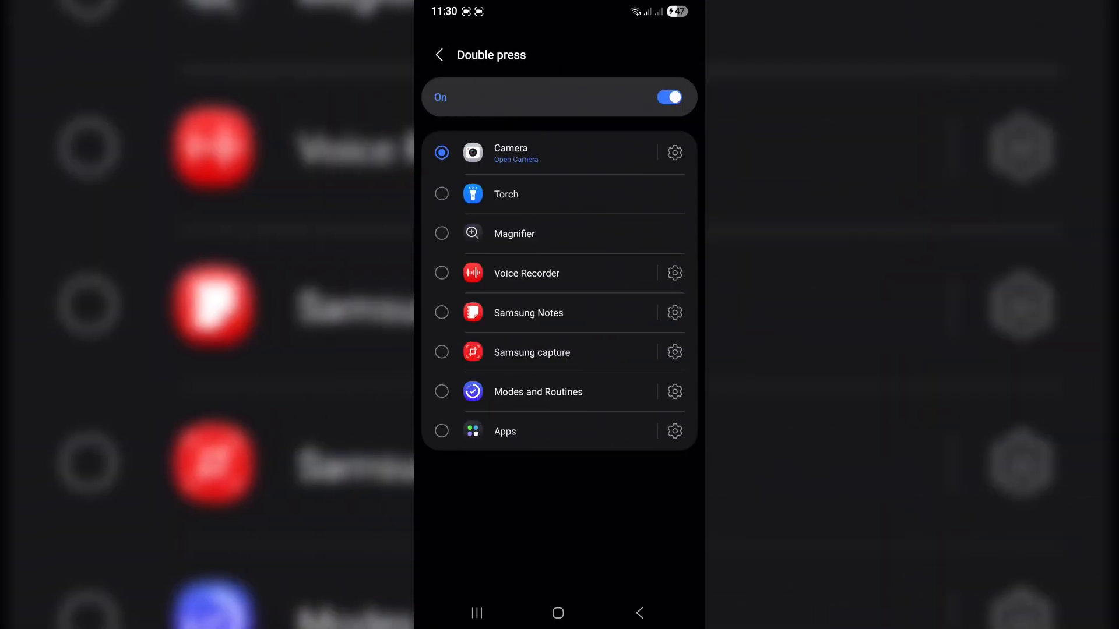
left_click(441, 193)
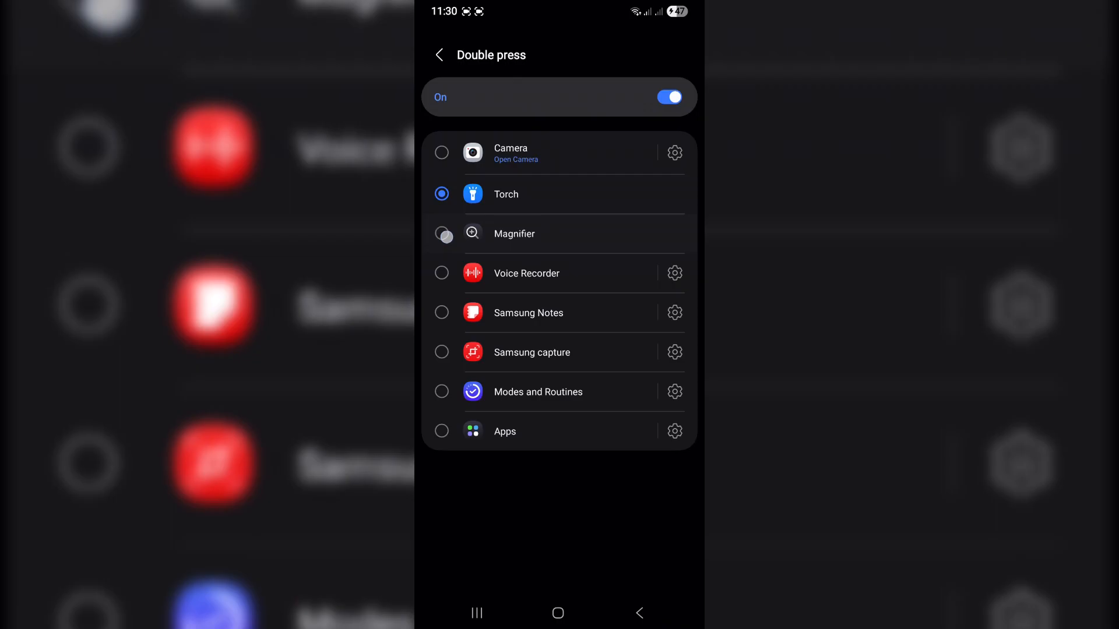
left_click(442, 153)
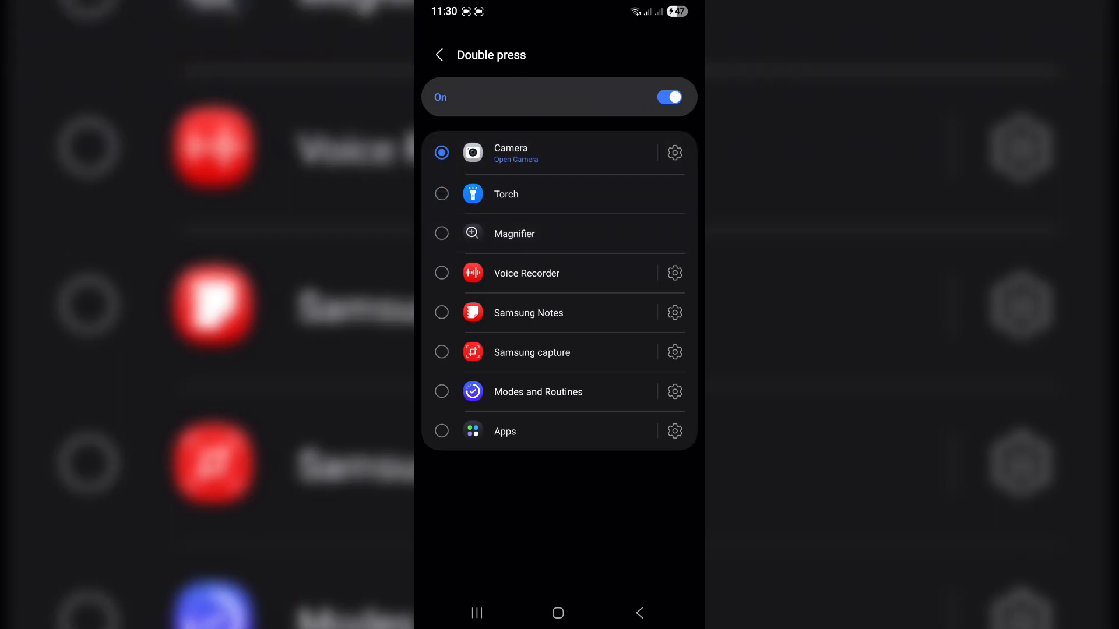